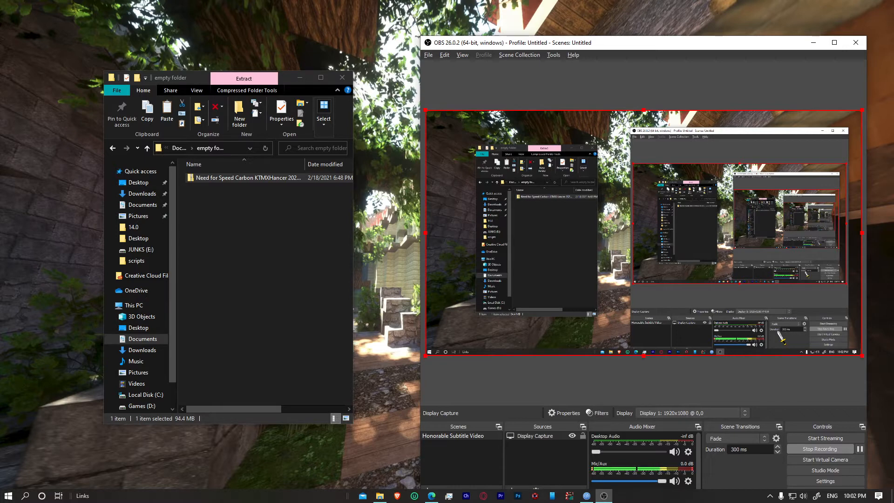
mouse_move(287, 258)
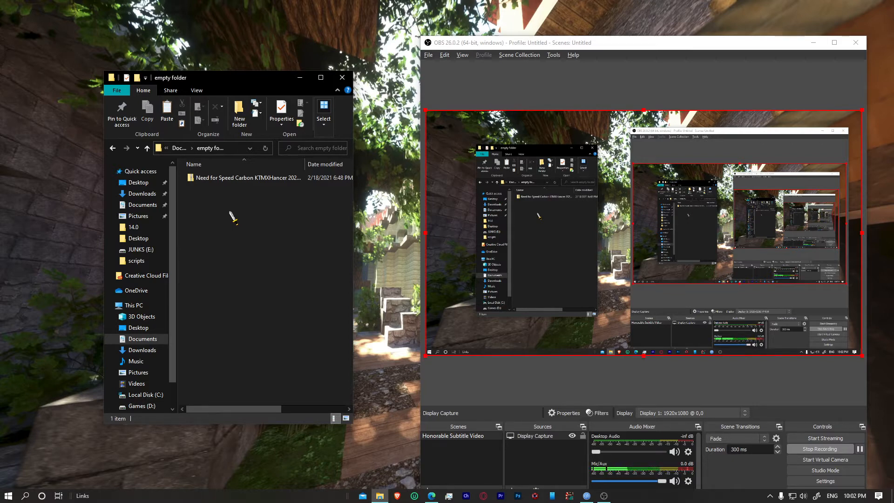
Refresh the downloads folder listing and look over the KTMXHancer zip archive
right_click(233, 217)
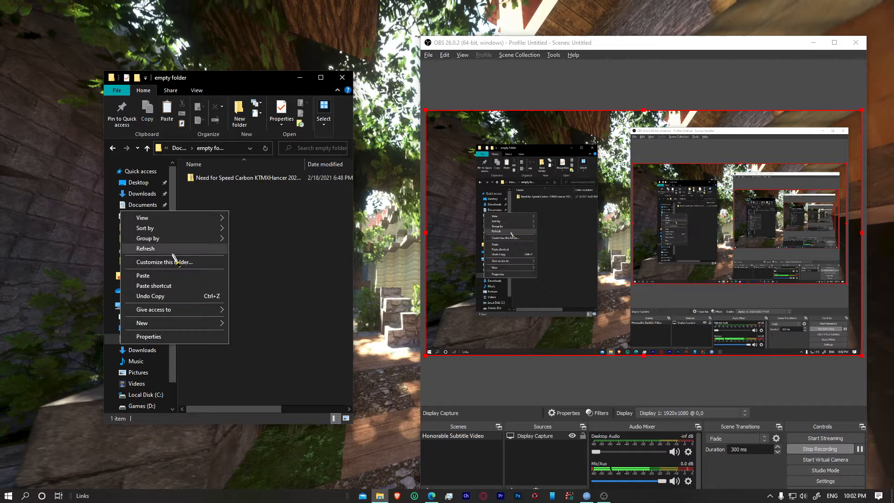
left_click(145, 248)
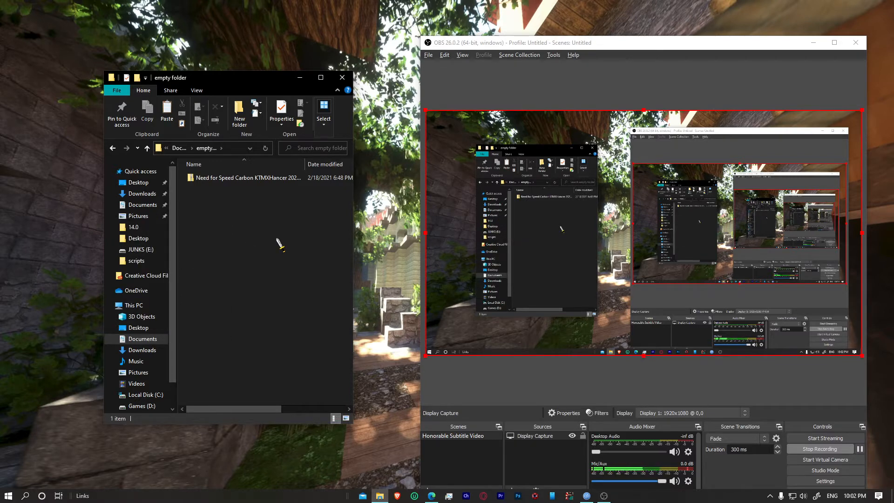
left_click(246, 177)
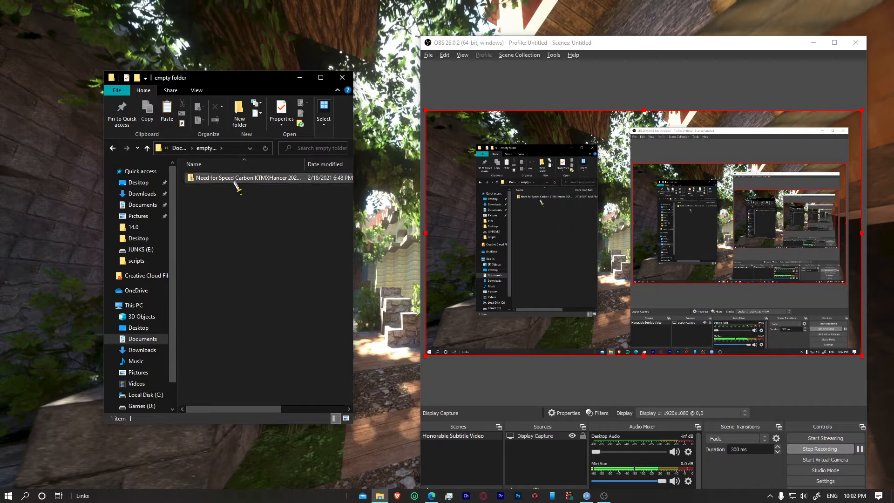
left_click(247, 177)
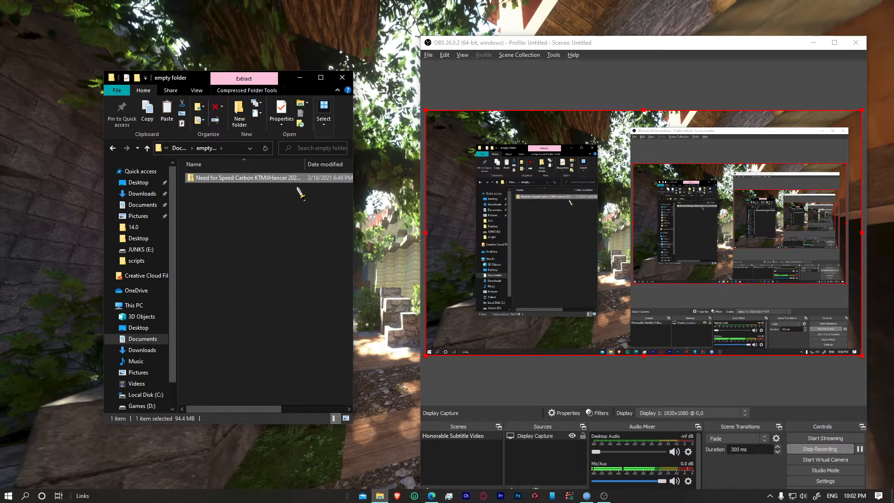
left_click(263, 228)
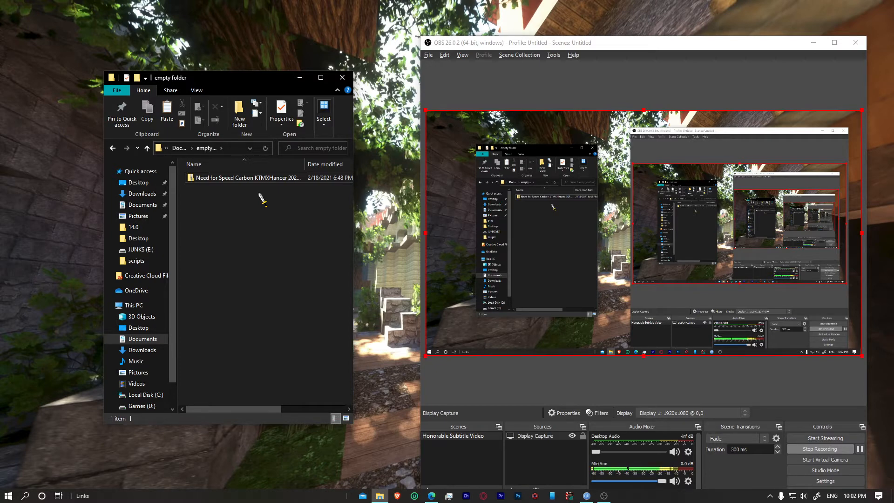
mouse_move(370, 223)
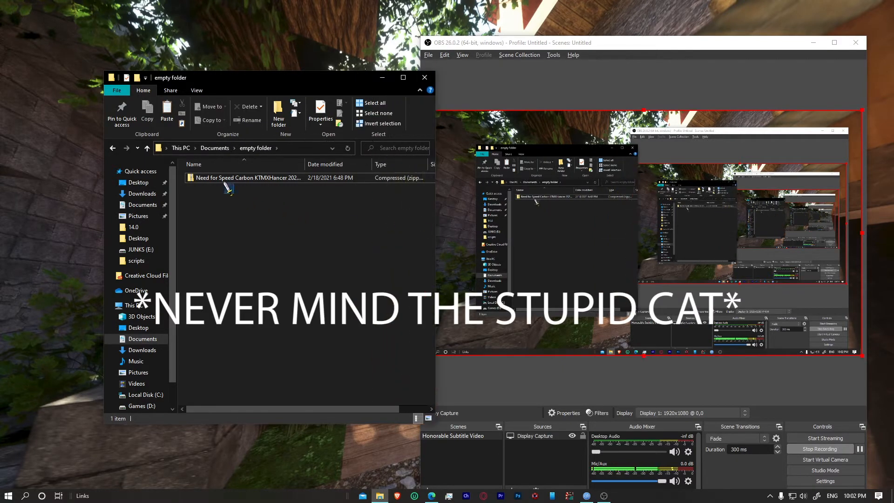
Open the KTMXHancer zip and the Need for Speed Carbon KTMXHancer game folder on Games (D:) for pasting
left_click(245, 177)
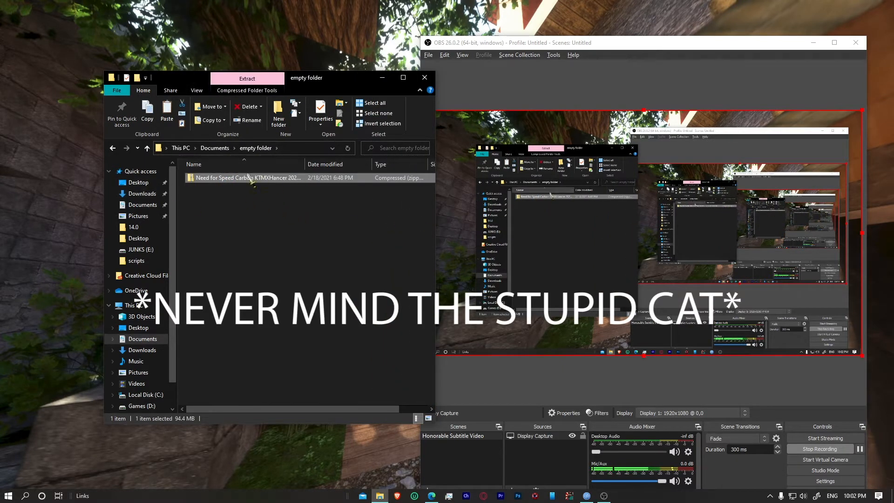
double_click(246, 177)
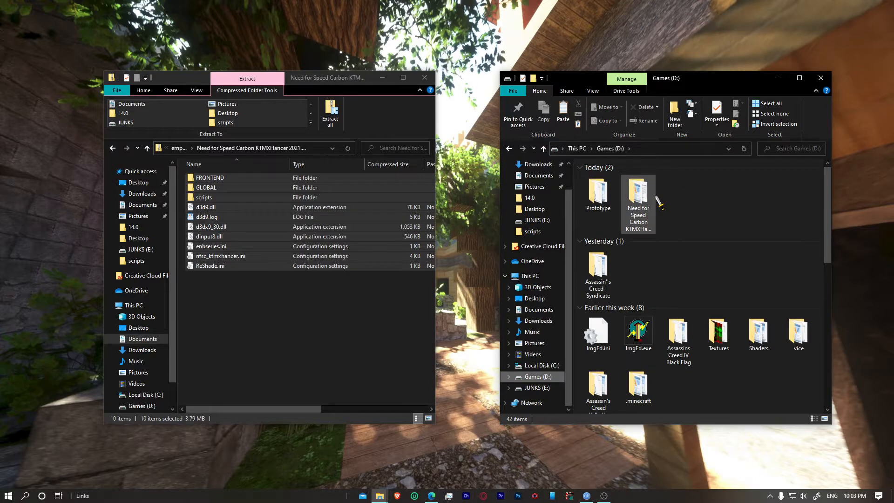
mouse_move(637, 200)
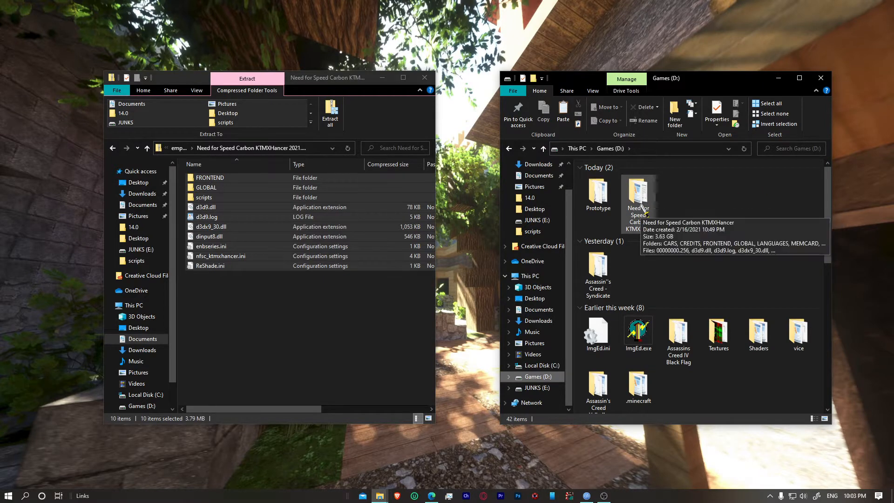
double_click(637, 194)
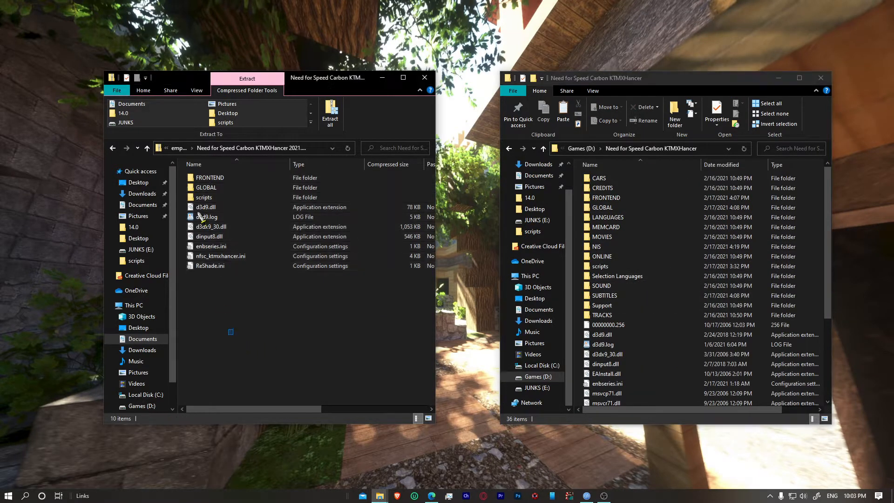
right_click(205, 217)
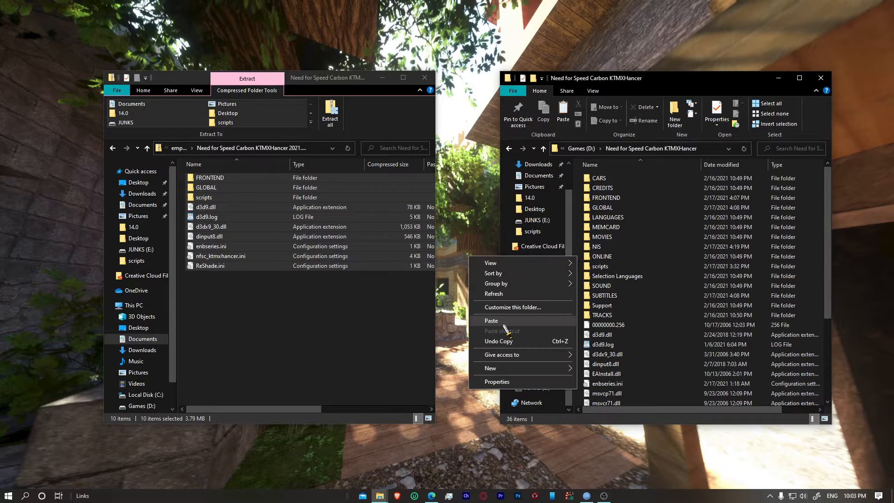
left_click(490, 320)
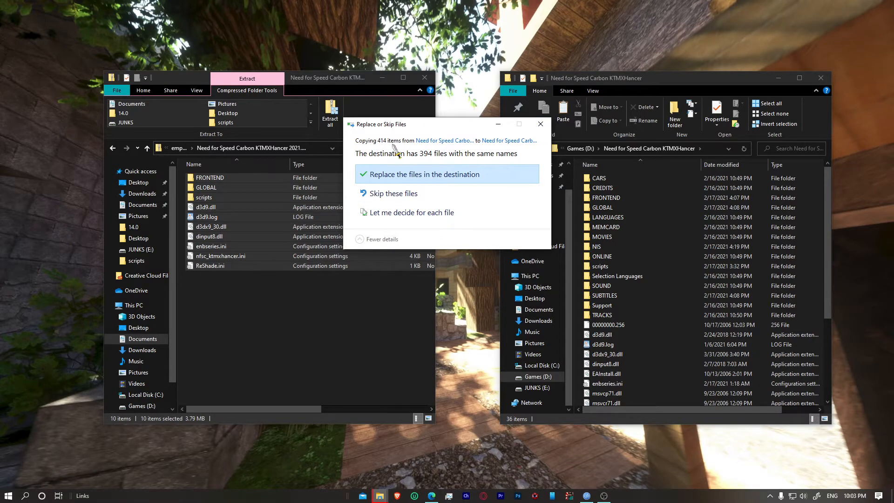
mouse_move(665, 206)
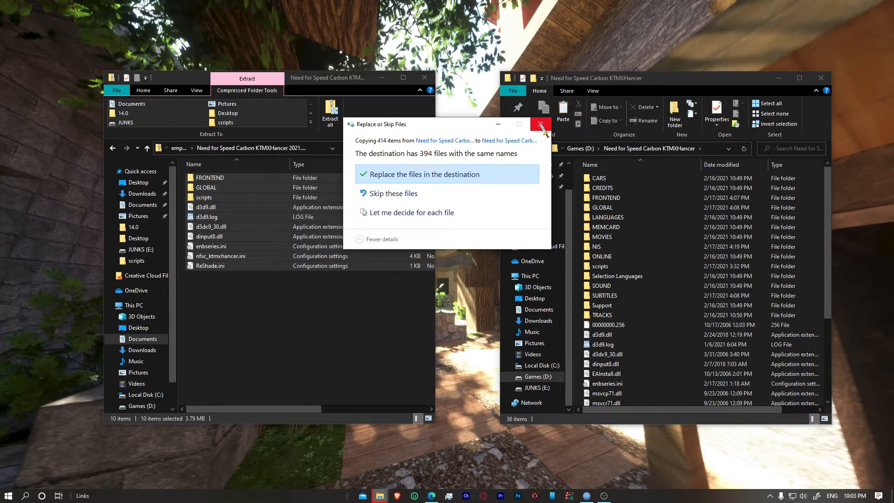
mouse_move(540, 124)
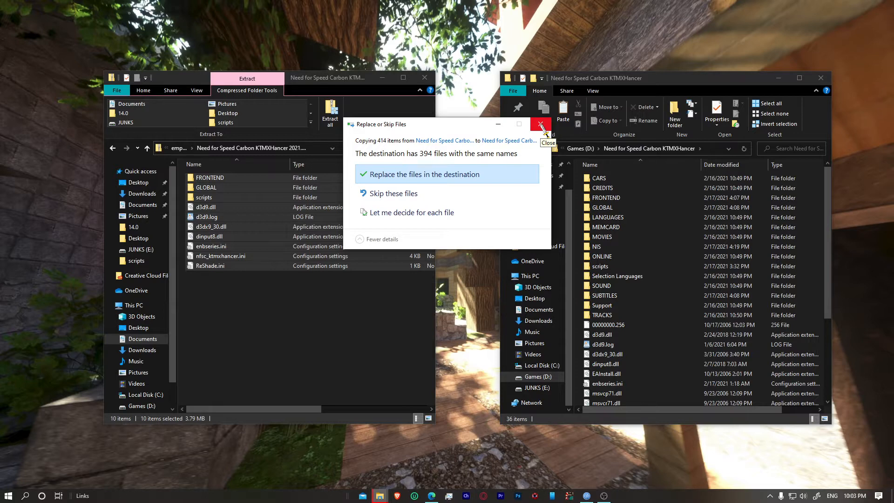
left_click(542, 124)
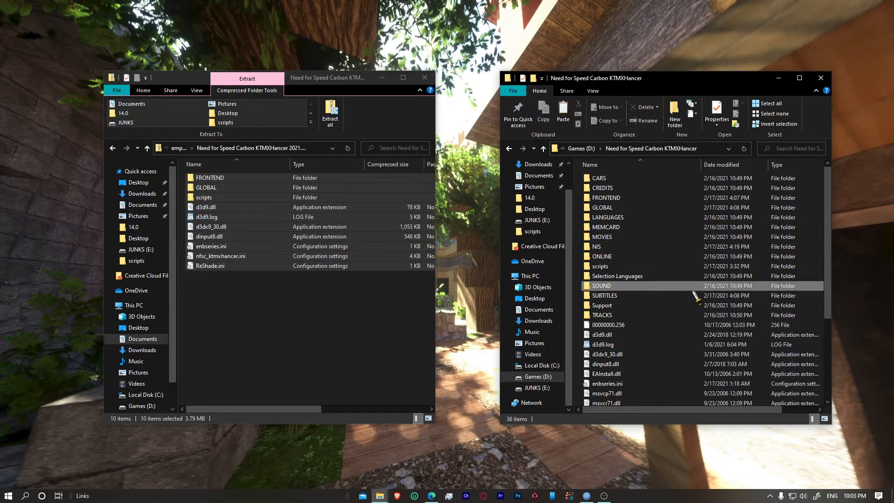
Open NFSCarbon.WidescreenFix.ini from the game's scripts folder in Notepad
left_click(601, 286)
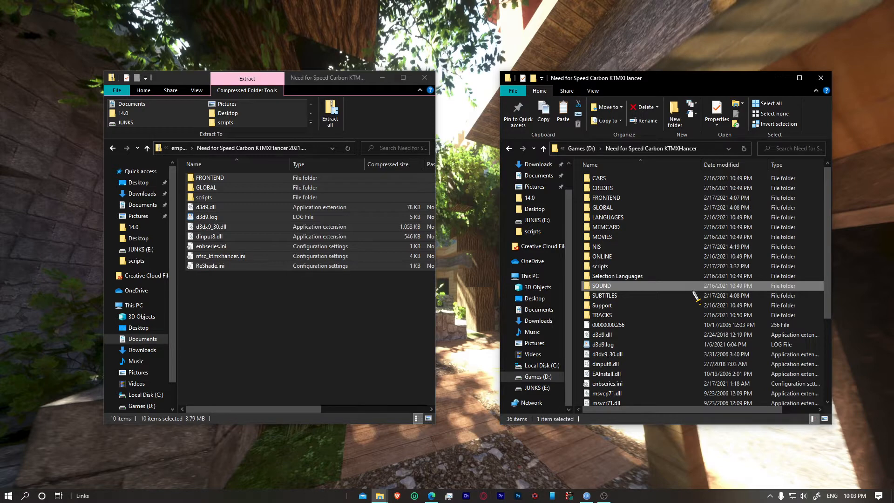
mouse_move(605, 227)
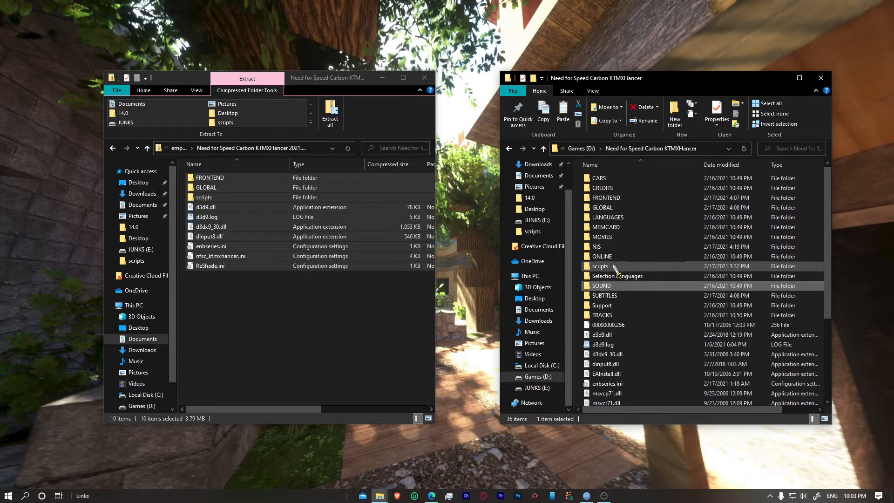
double_click(601, 266)
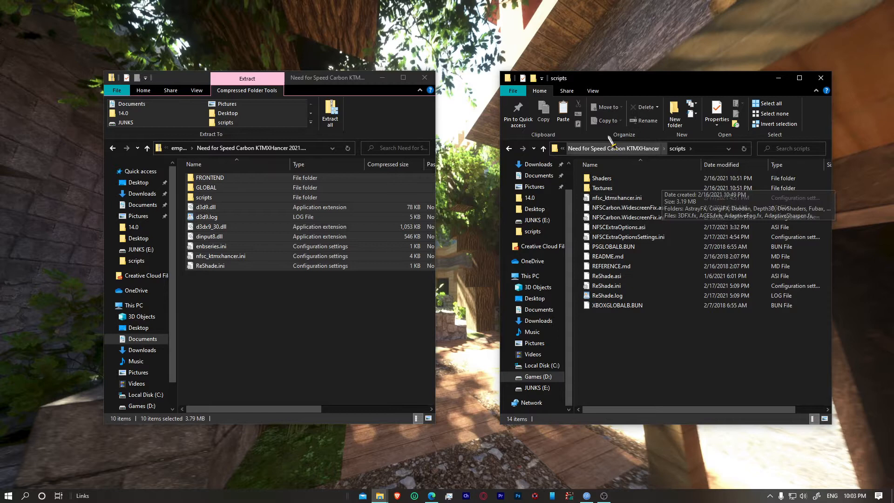
mouse_move(626, 217)
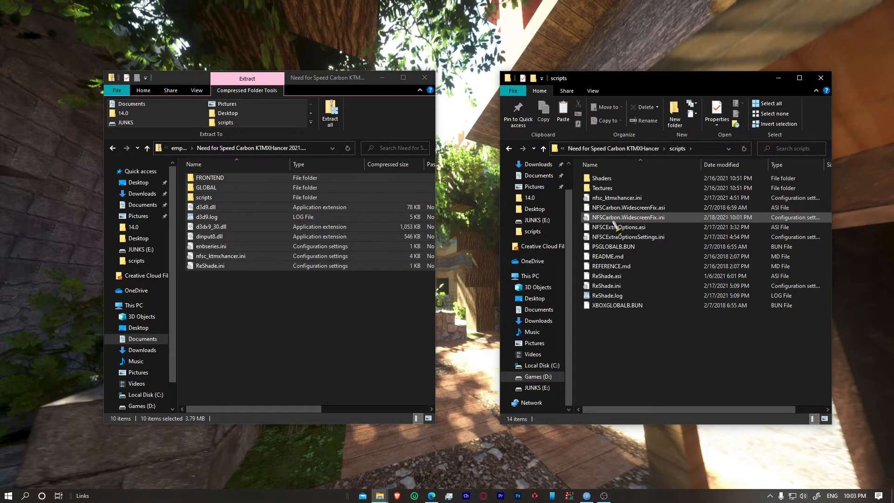
double_click(629, 216)
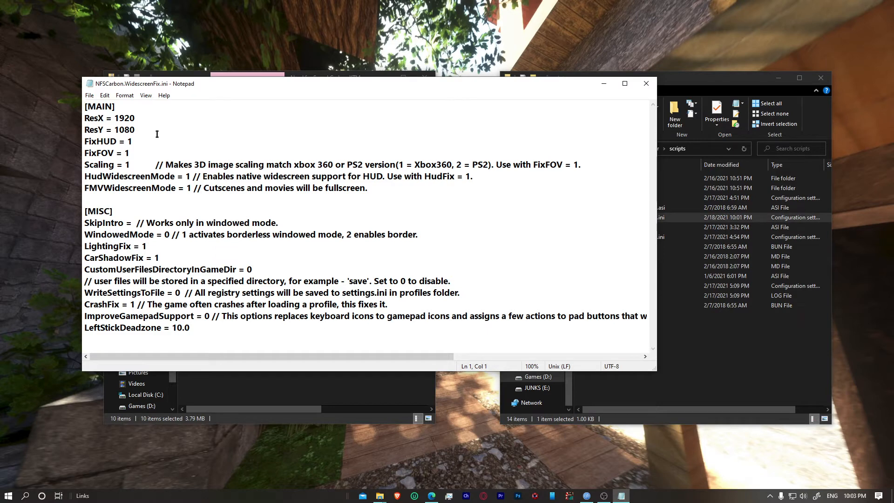
Check the ResX 1920 and ResY 1080 values, leaving the widescreen fix at 1920×1080
double_click(123, 118)
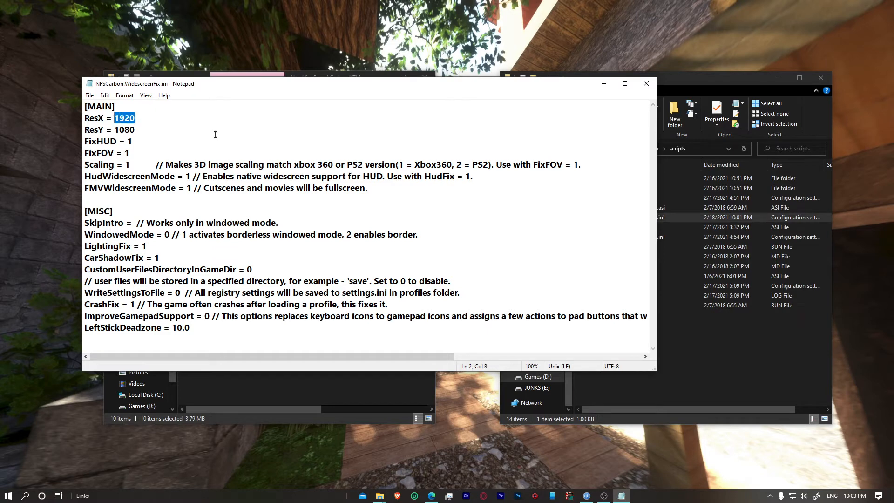
mouse_move(150, 125)
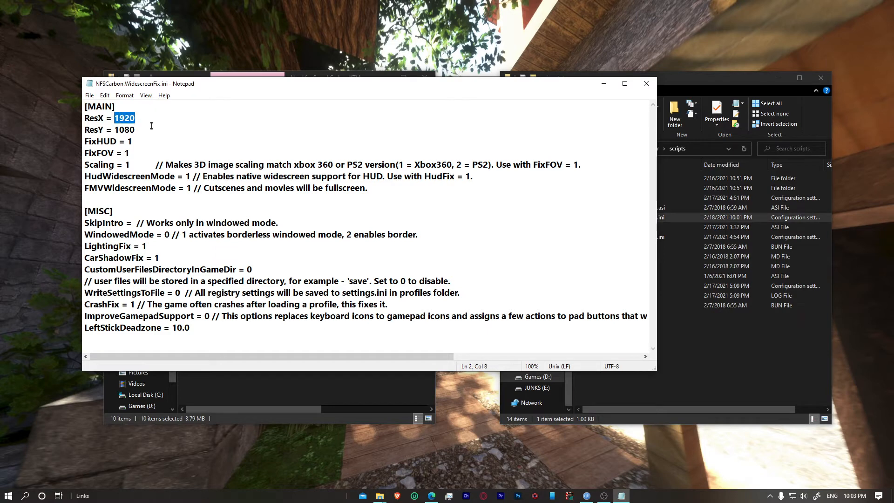
double_click(124, 129)
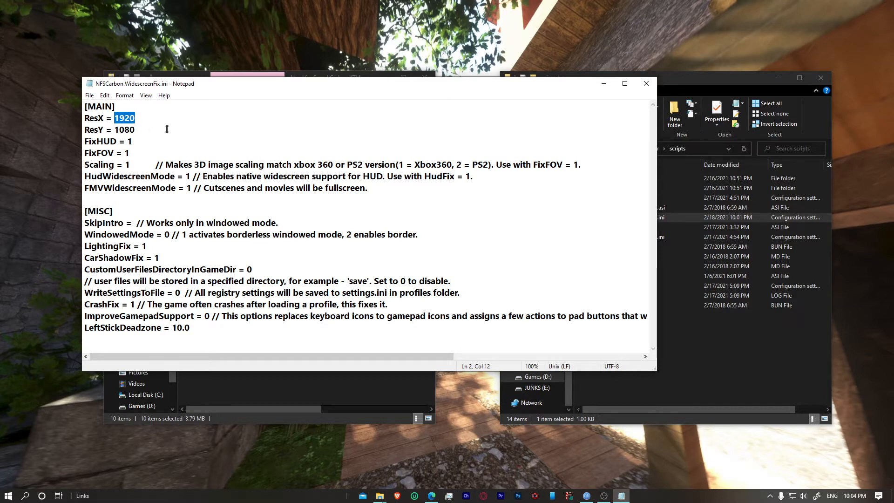
left_click(116, 118)
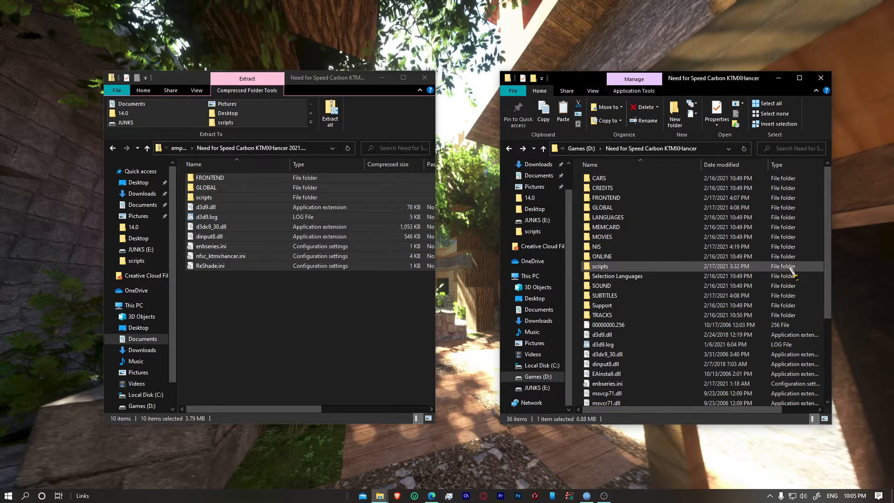
mouse_move(637, 271)
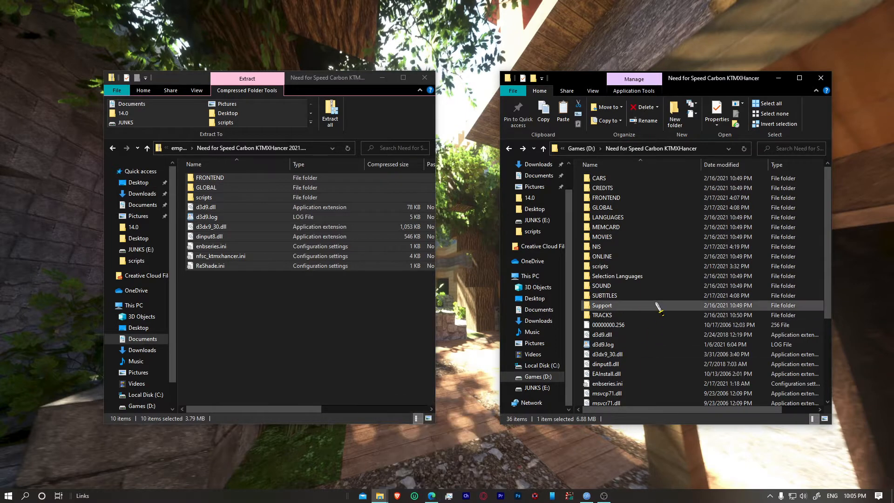
mouse_move(658, 308)
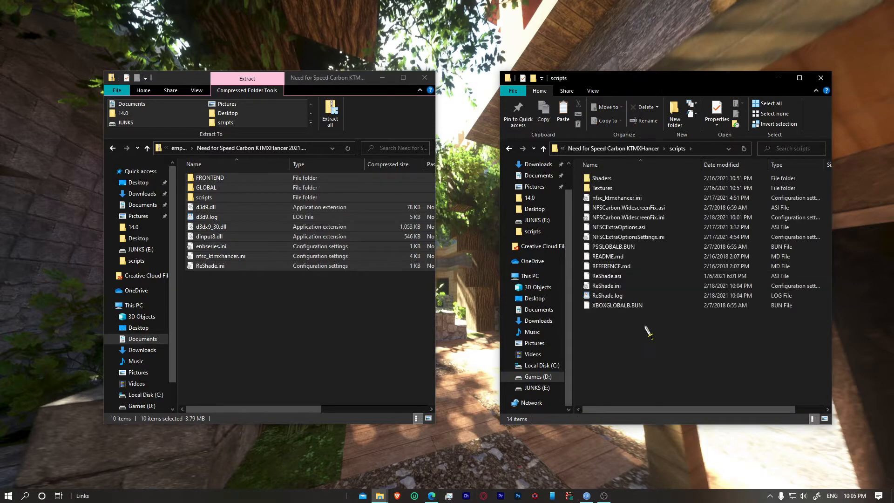
mouse_move(613, 338)
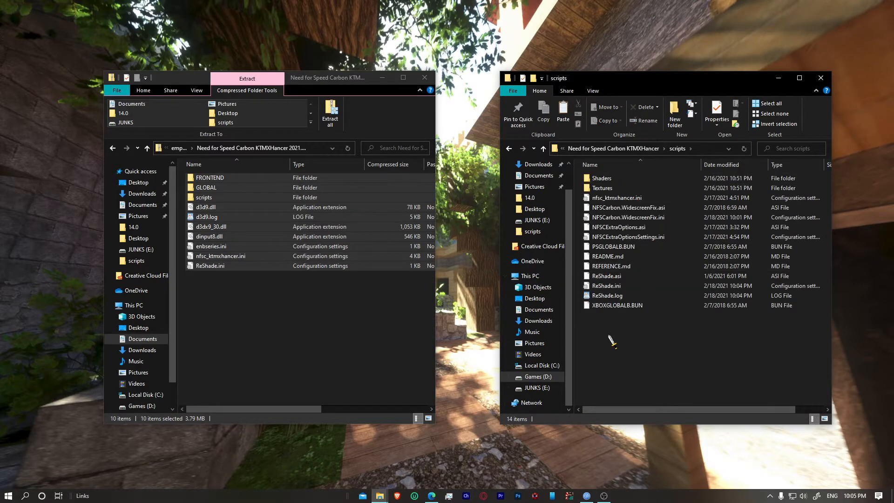
mouse_move(841, 400)
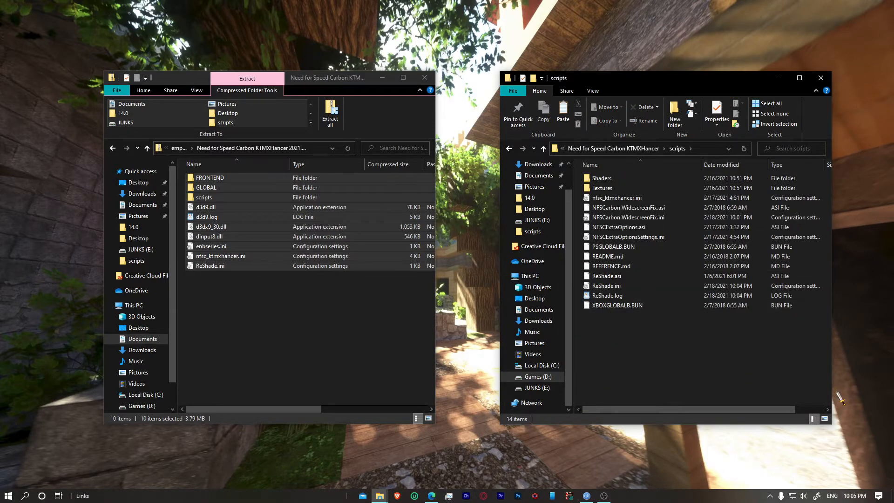
mouse_move(700, 344)
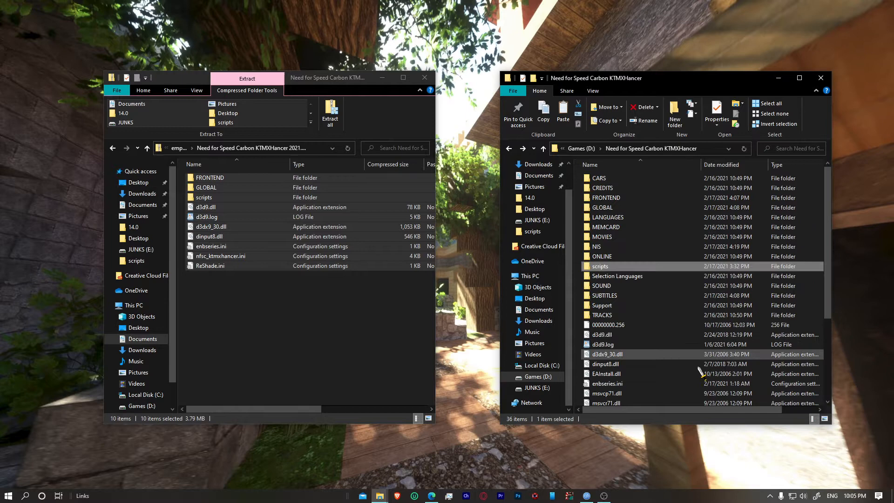
Launch Need for Speed Carbon via NFSC.exe in the game folder
scroll("down", 3)
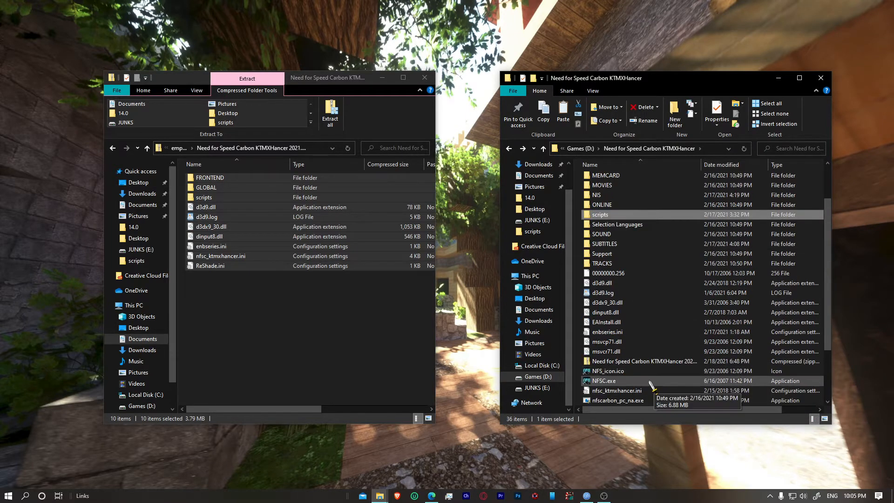
double_click(603, 380)
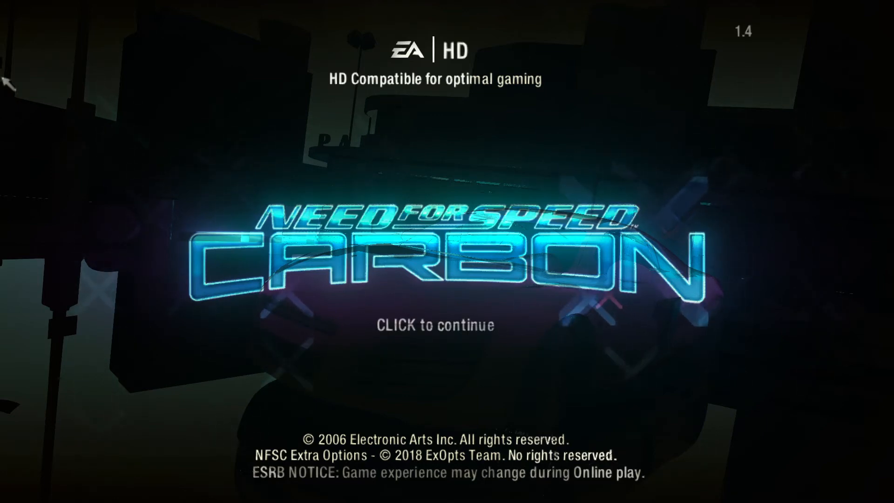
Get past the title screen and continue after loading to reach the main menu
left_click(446, 324)
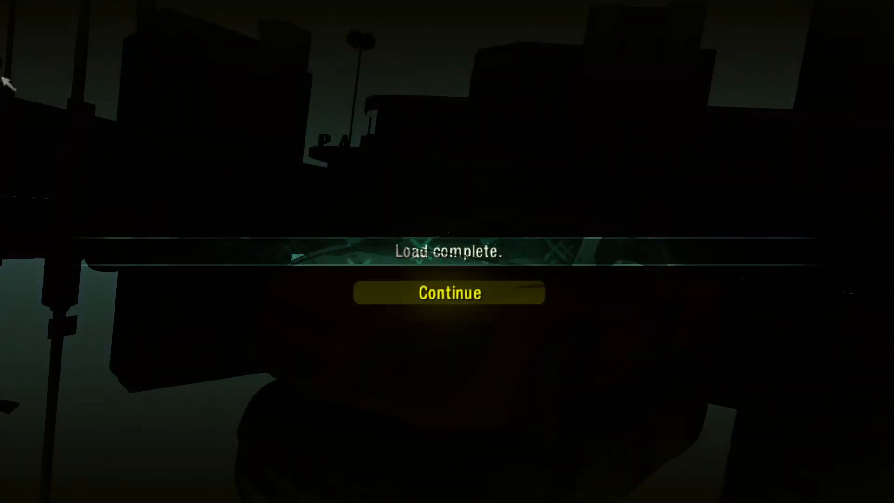
left_click(448, 292)
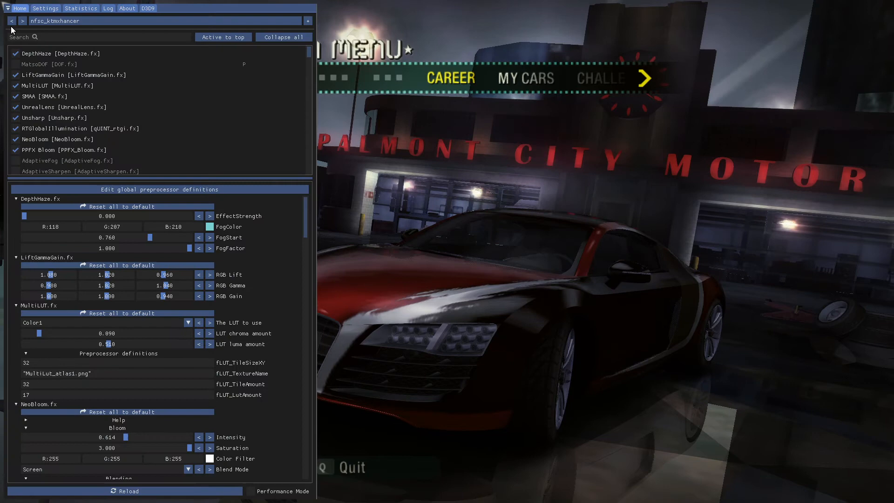
Look over the SMAA.fx effect on the Home tab, then bring up ReShade's Settings
left_click(162, 21)
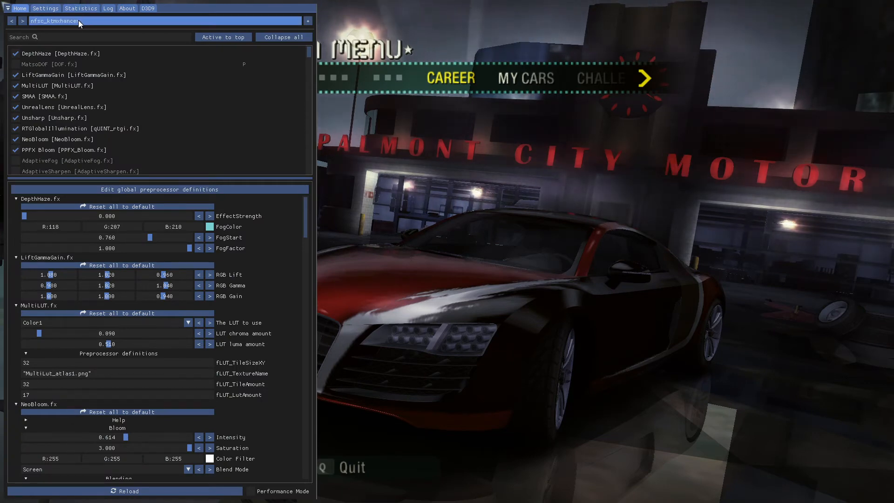
left_click(42, 75)
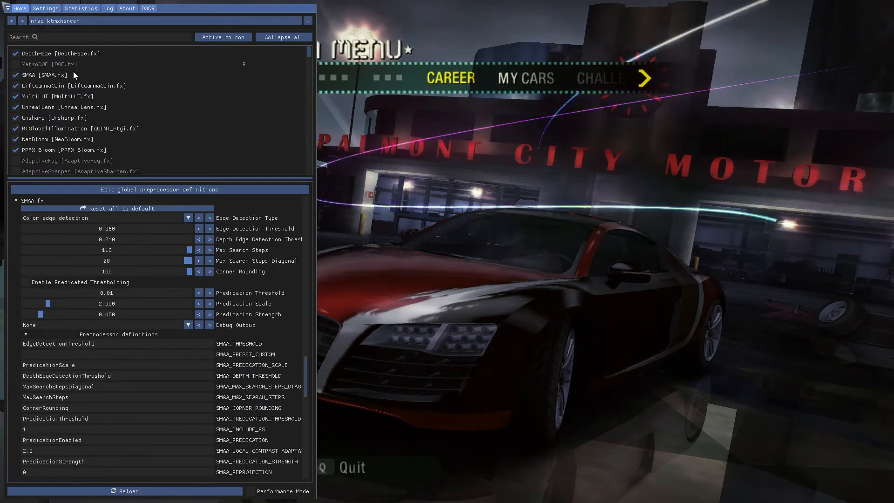
left_click(166, 21)
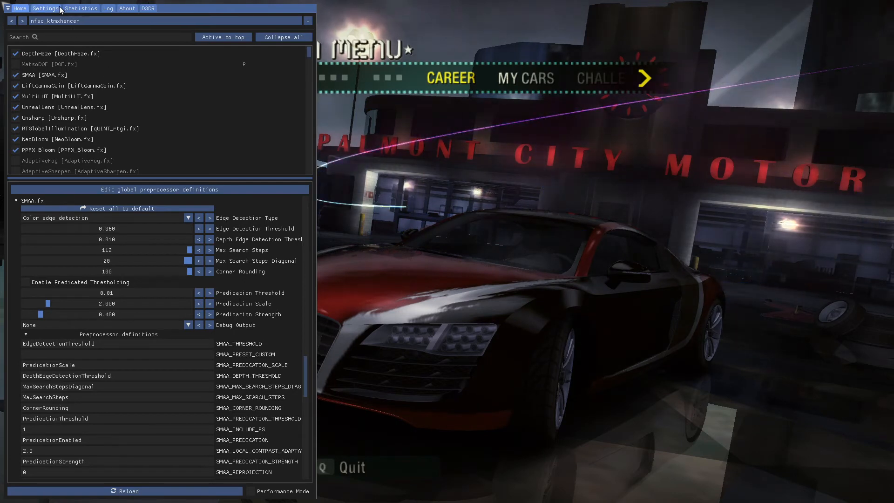
left_click(45, 8)
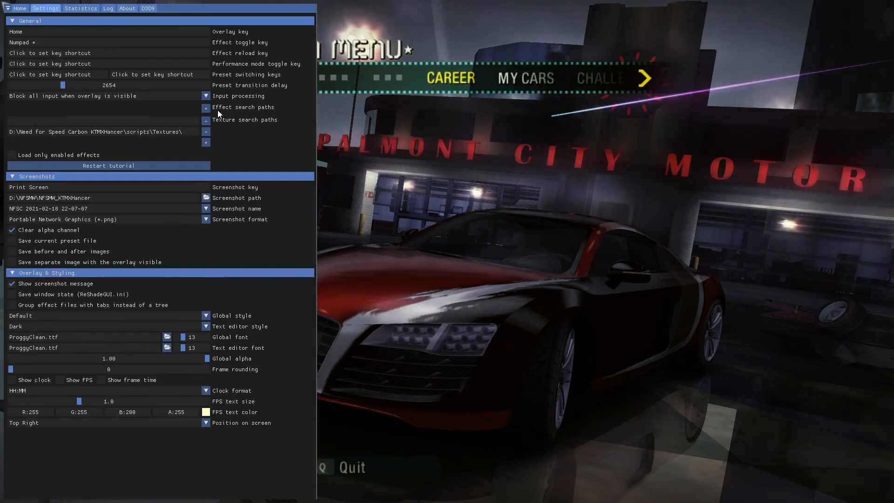
Add the game folder as a ReShade effect search path
left_click(205, 108)
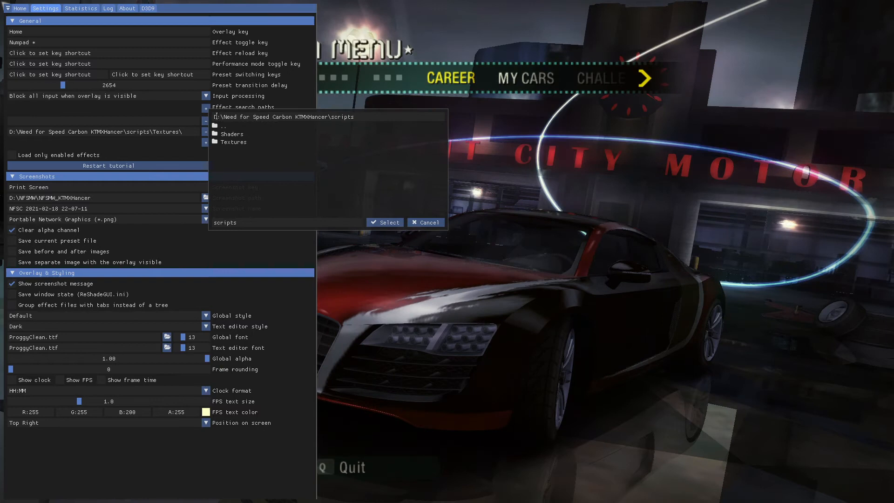
left_click(239, 125)
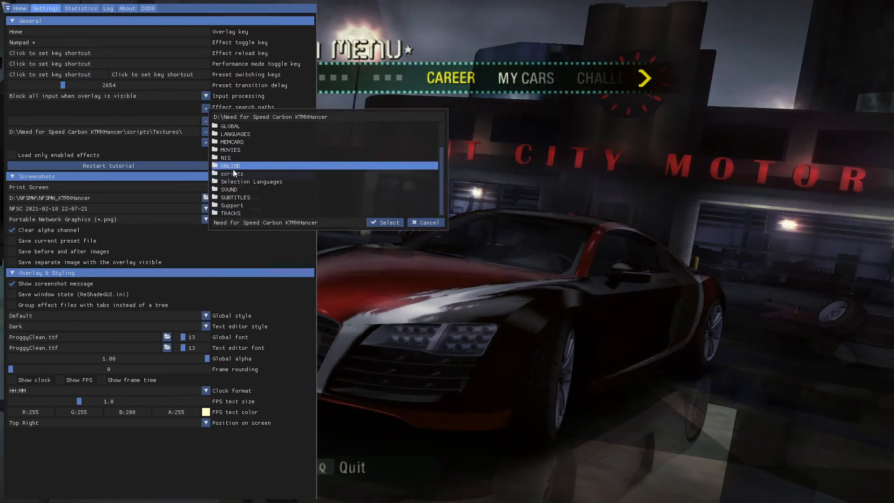
double_click(232, 173)
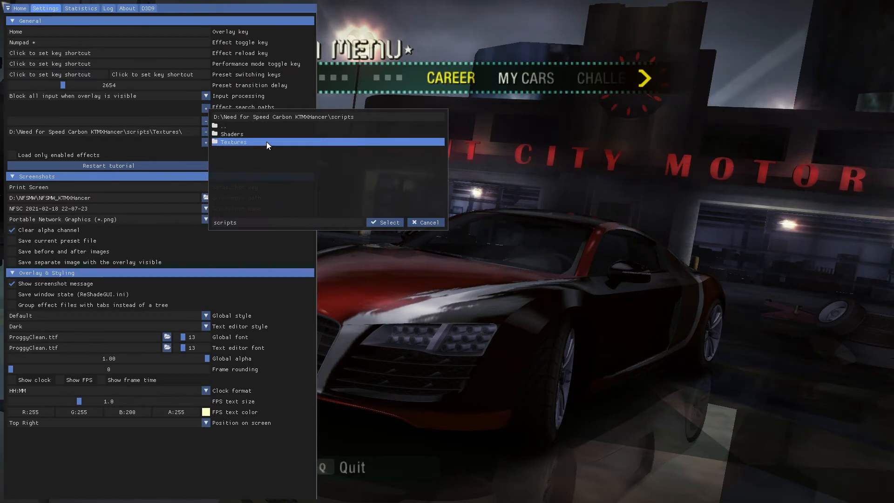
left_click(231, 134)
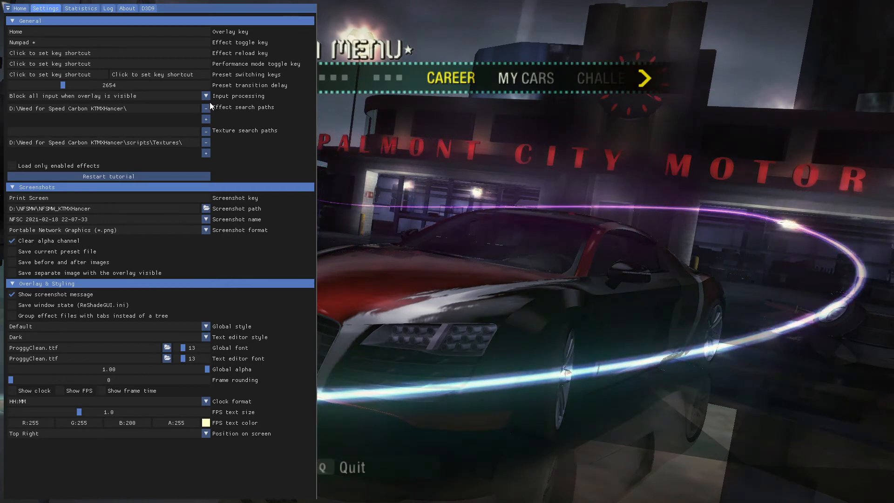
Add scripts\Shaders as a second effect search path, keeping scripts\Textures for textures
left_click(205, 119)
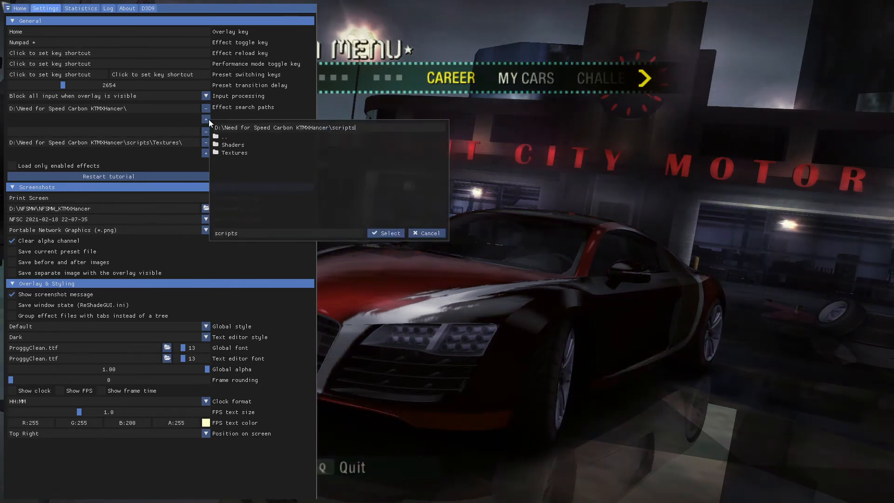
left_click(233, 144)
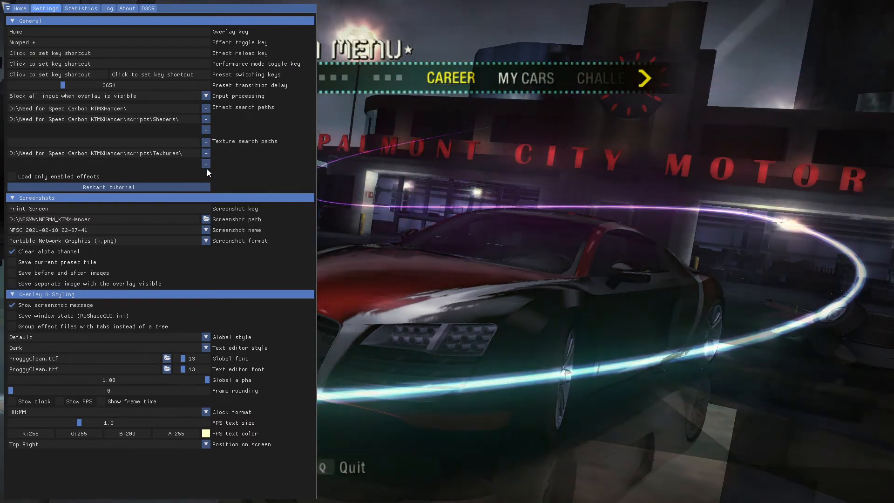
left_click(205, 164)
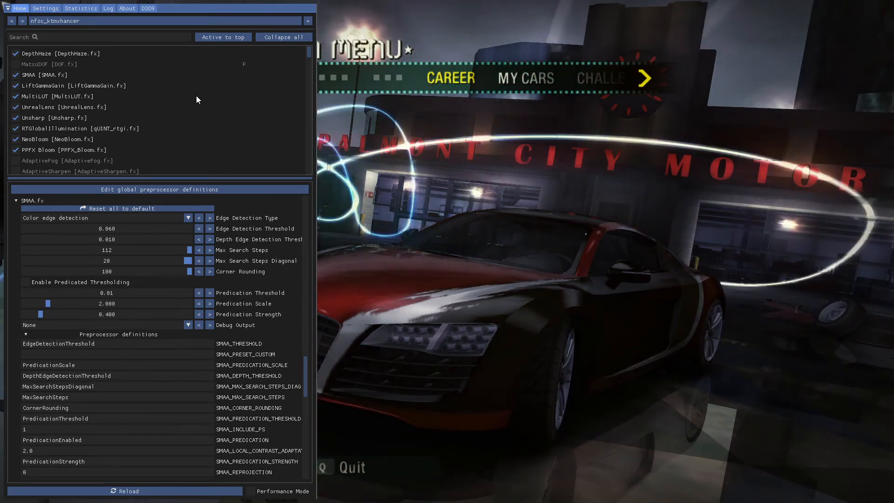
Return to the Home tab and bring up the D3D9 depth buffer settings
left_click(125, 491)
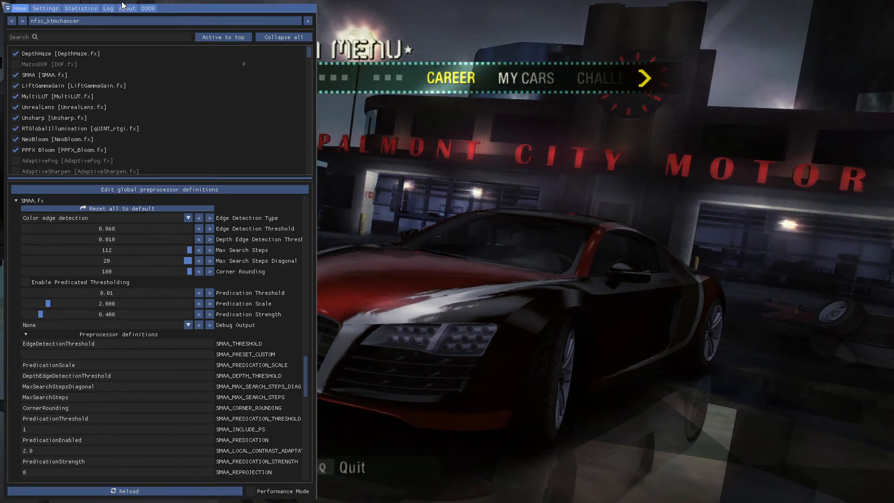
mouse_move(148, 8)
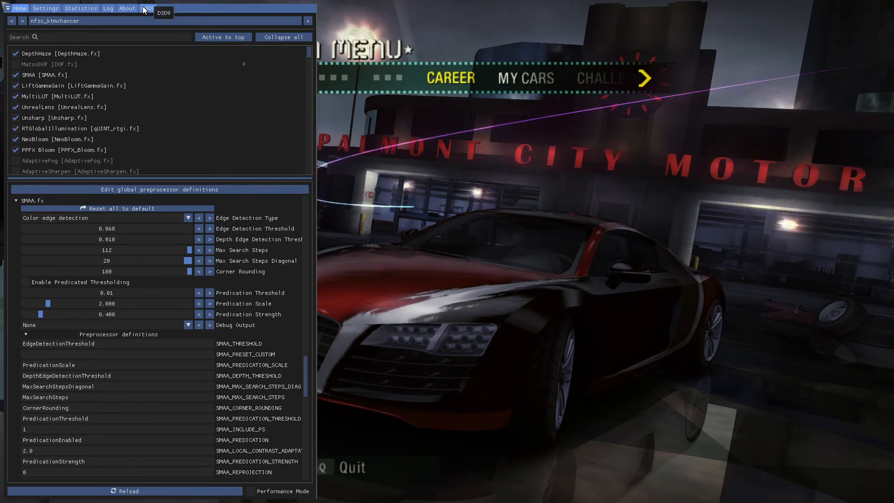
left_click(148, 8)
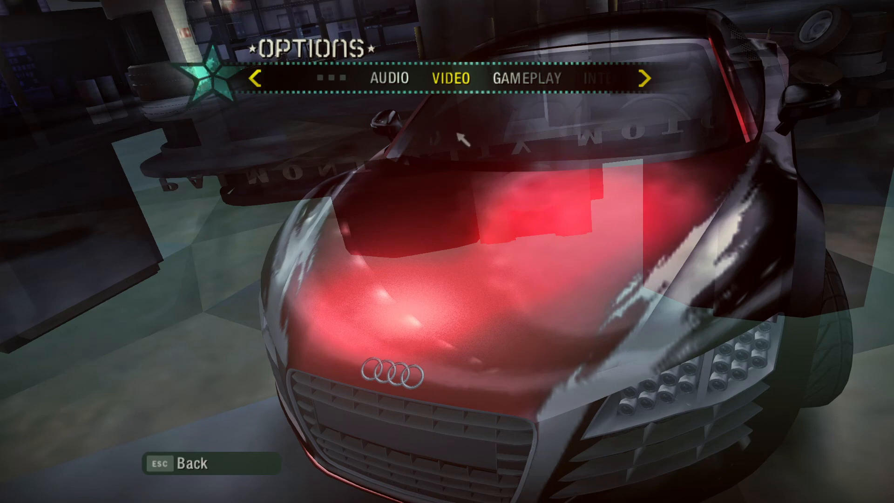
mouse_move(476, 285)
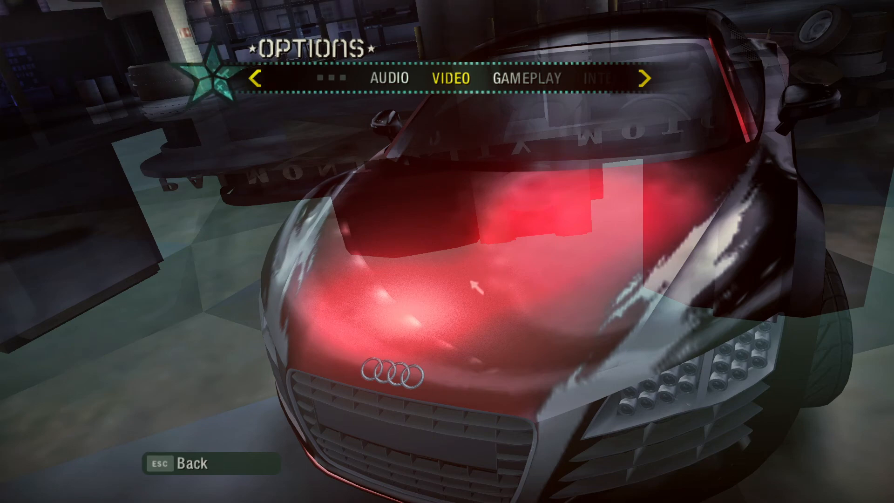
mouse_move(572, 335)
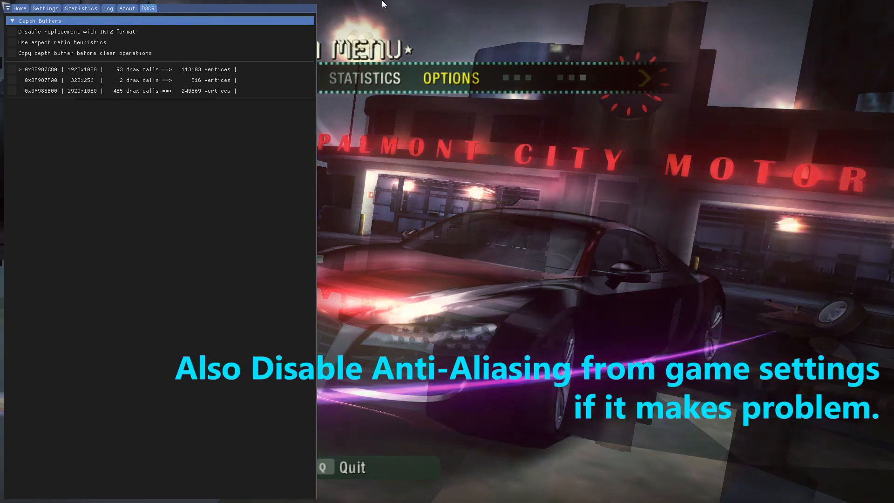
Tick the first 0x0F987C80 1920x1080 depth buffer (93 draw calls) for effects to use
left_click(13, 53)
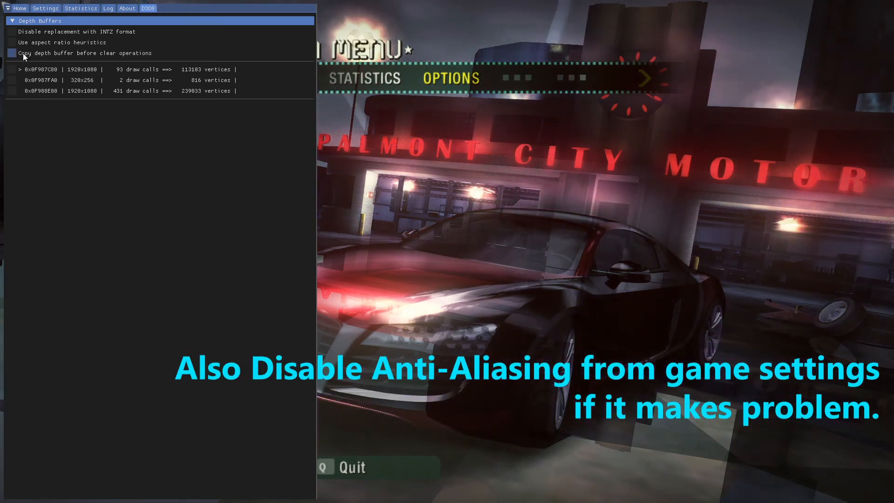
left_click(11, 53)
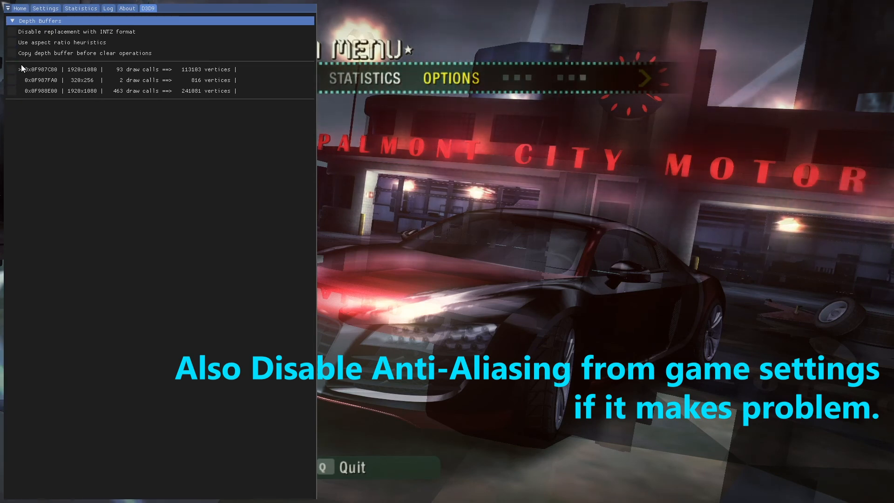
left_click(12, 53)
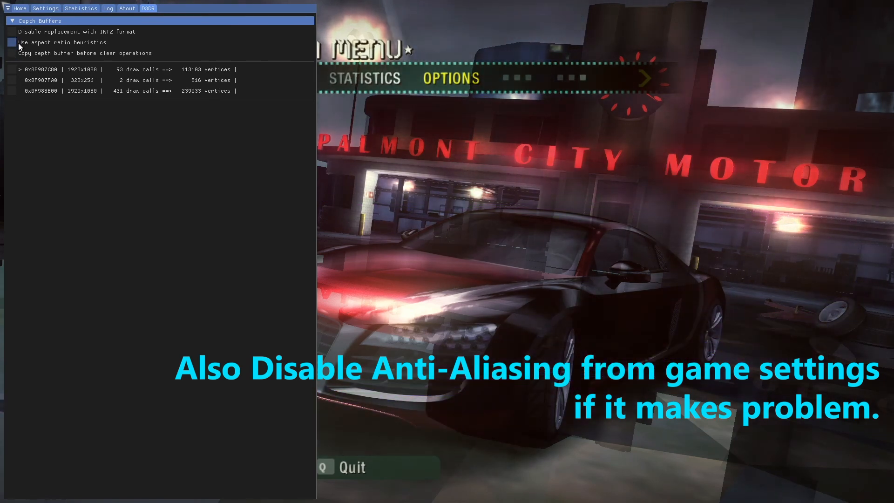
left_click(11, 42)
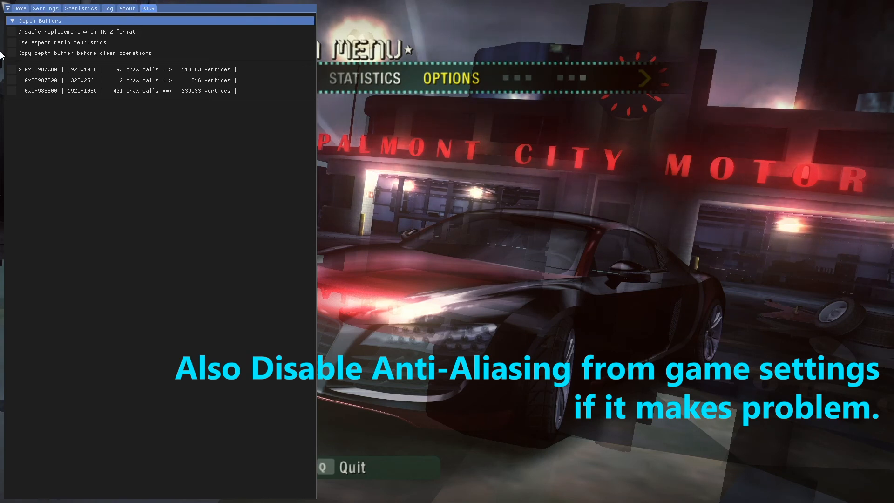
left_click(11, 69)
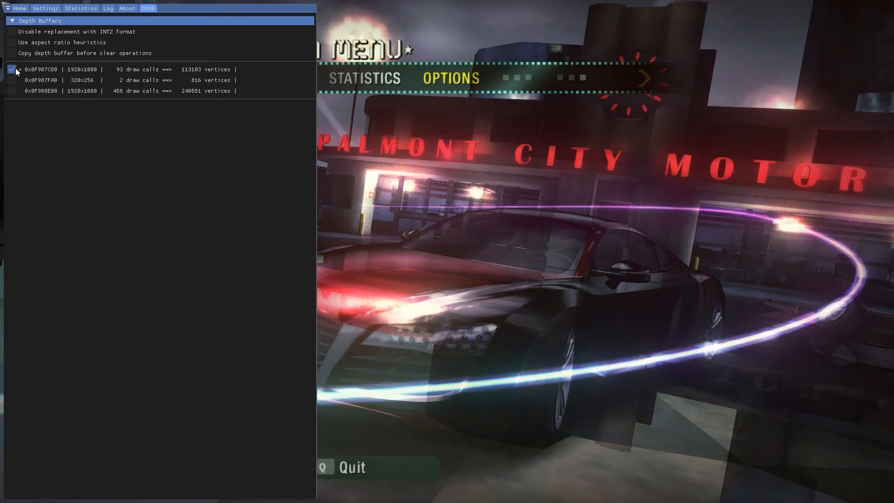
left_click(11, 69)
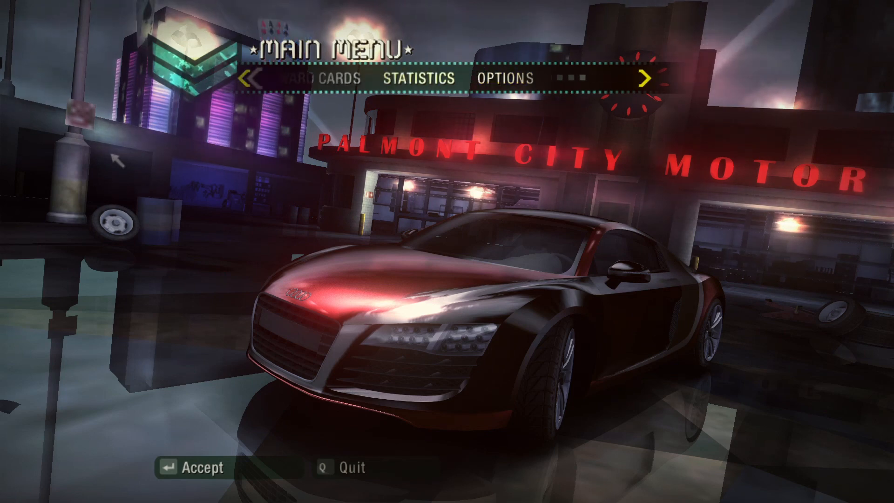
Browse the main menu toward Career, then ask to quit with Q
left_click(255, 78)
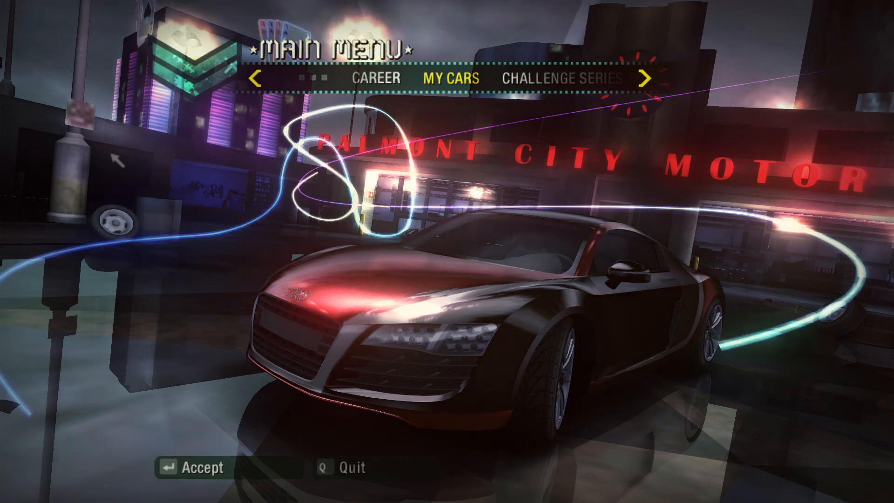
left_click(255, 78)
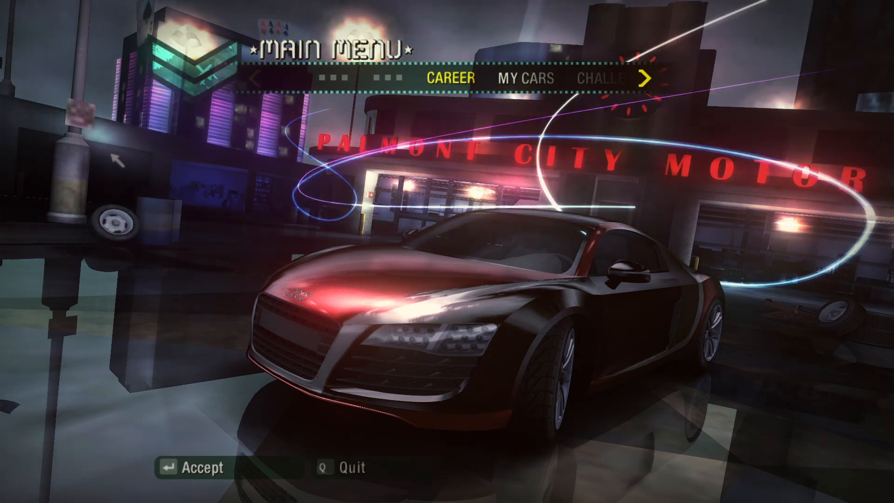
key("q")
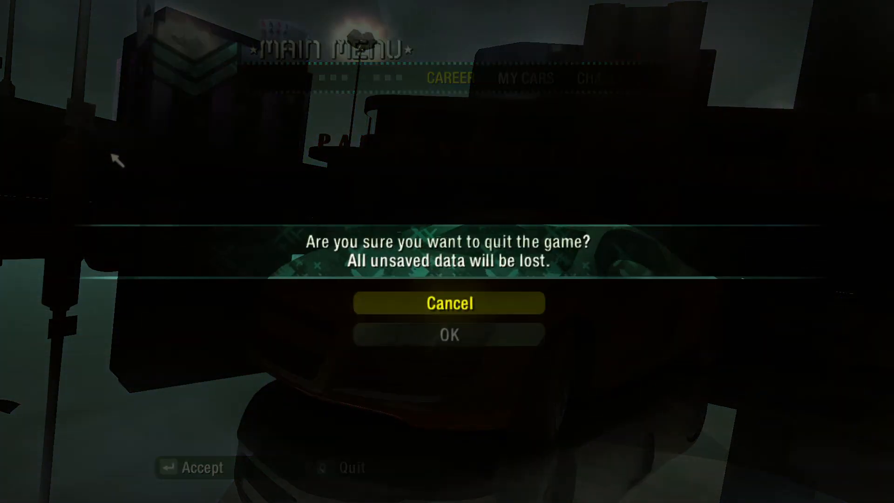